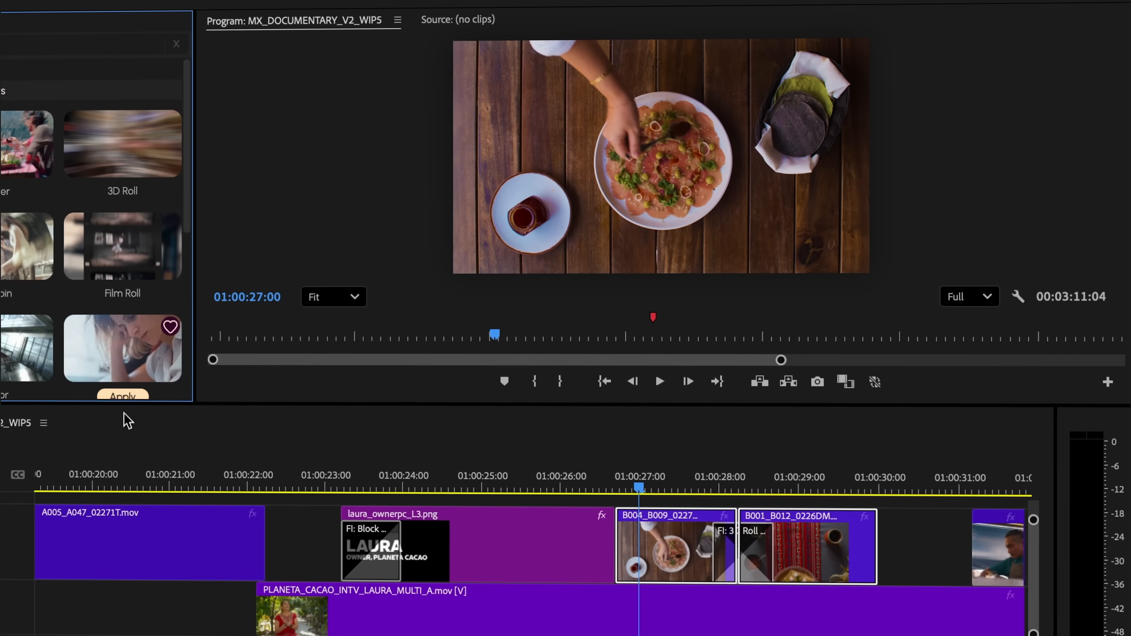
Step: Apply the FI: Volumetric Rays FX to the market kitchen clip
{"action": "left_click", "coordinate": [657, 381]}
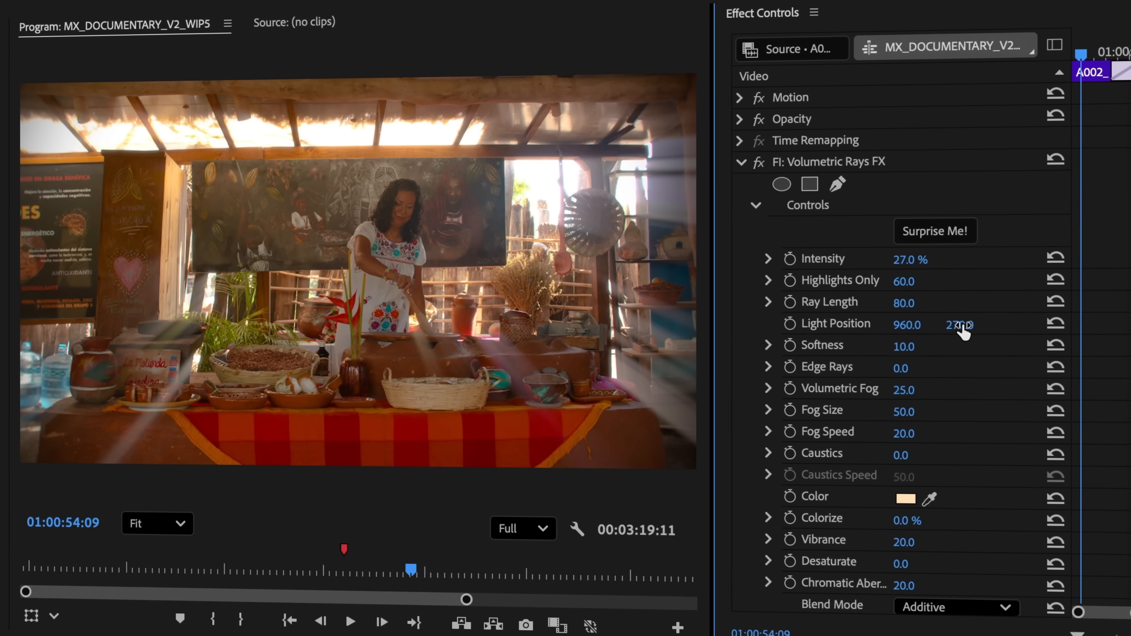
Step: Randomize the Light Leaks seed and pattern four times with Surprise Me! until a new look is set
{"action": "left_click", "coordinate": [905, 498]}
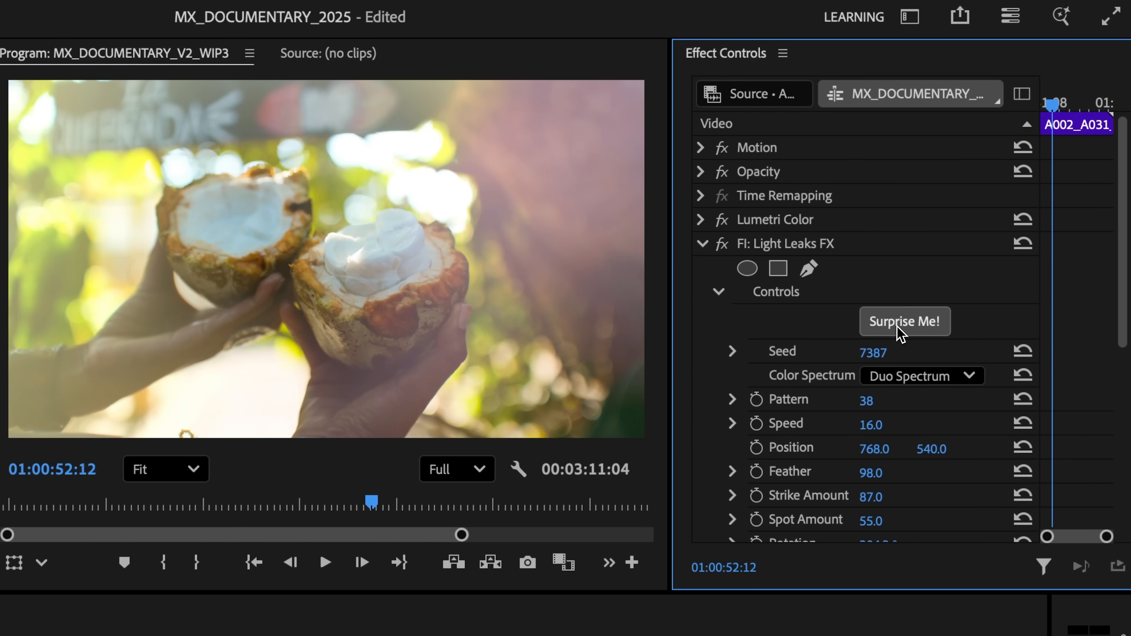
{"action": "left_click", "coordinate": [903, 321]}
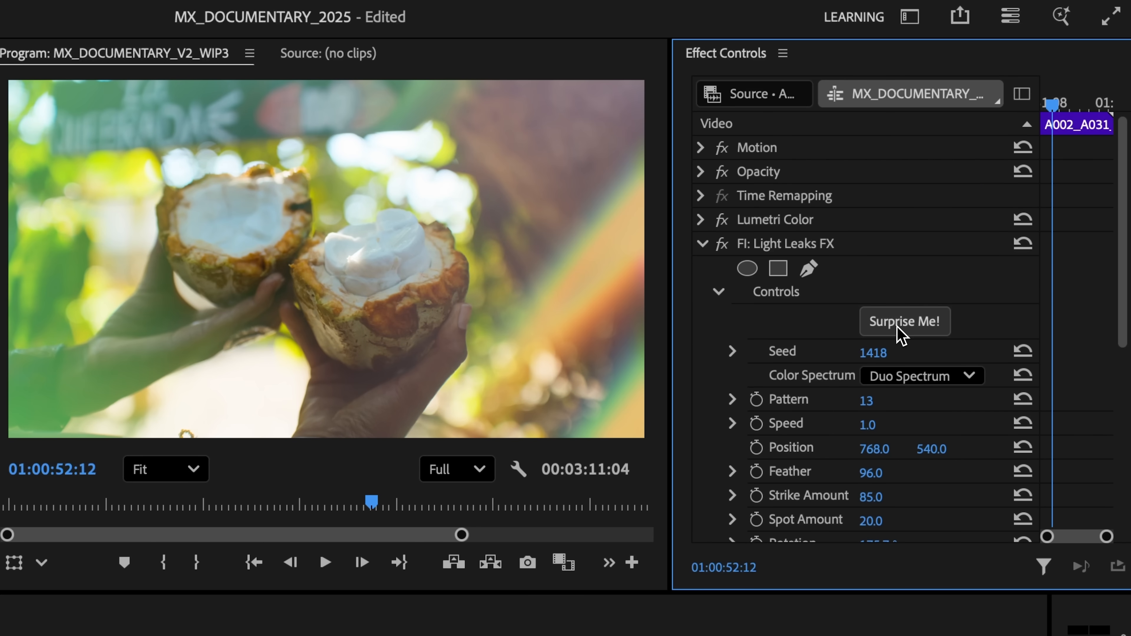
{"action": "left_click", "coordinate": [904, 321]}
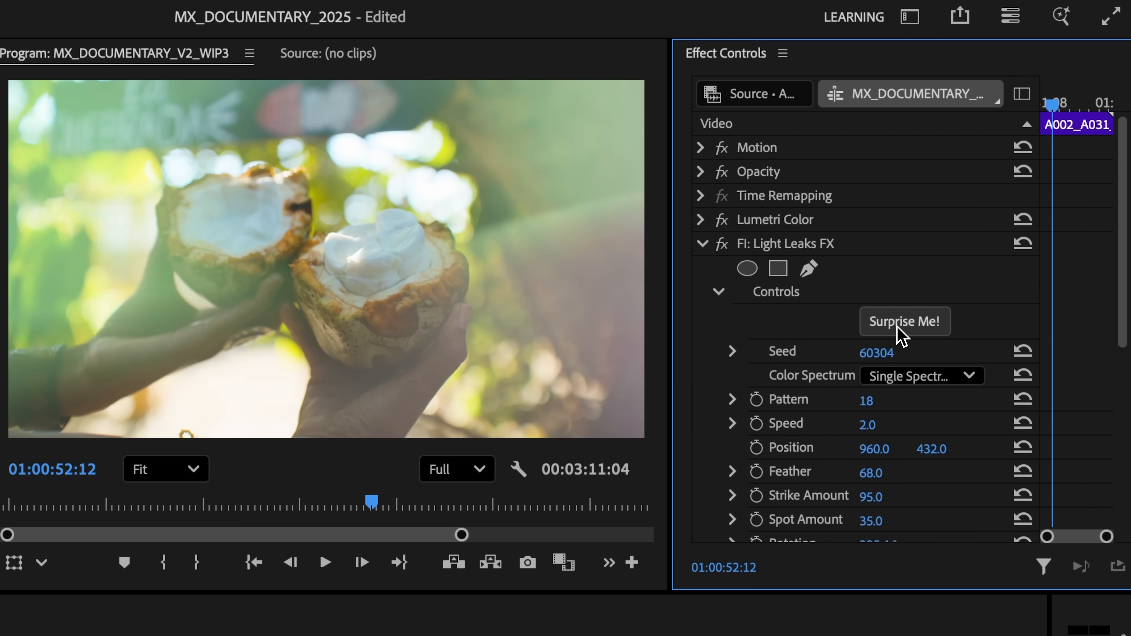
{"action": "left_click", "coordinate": [904, 321]}
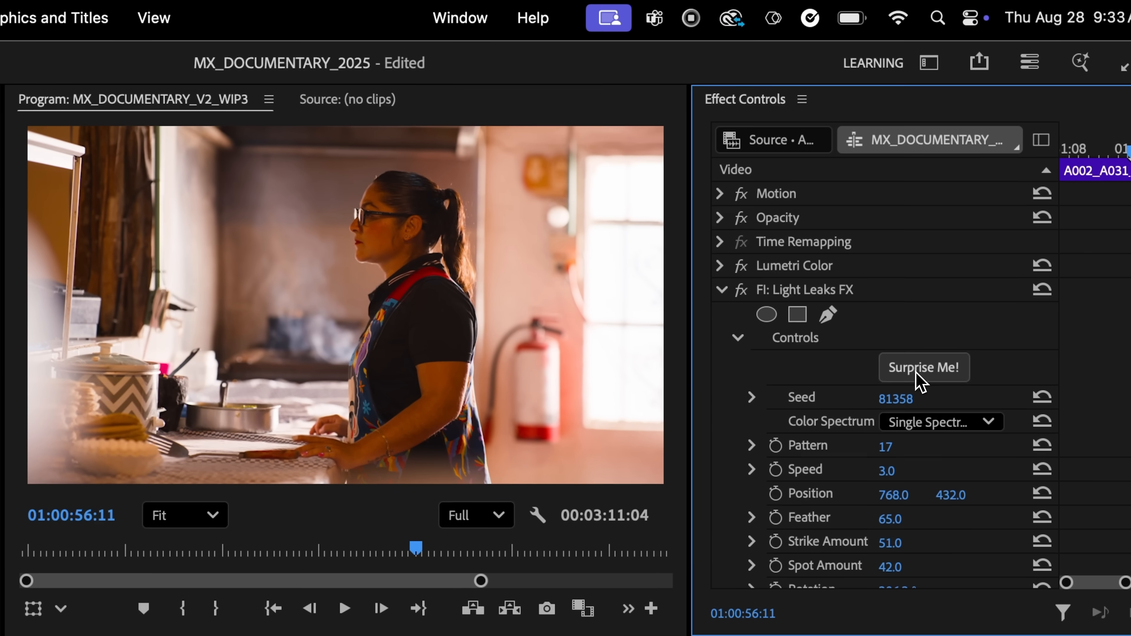
Step: Show the Film Impact Dashboard panel via Window > Extensions
{"action": "left_click", "coordinate": [459, 18]}
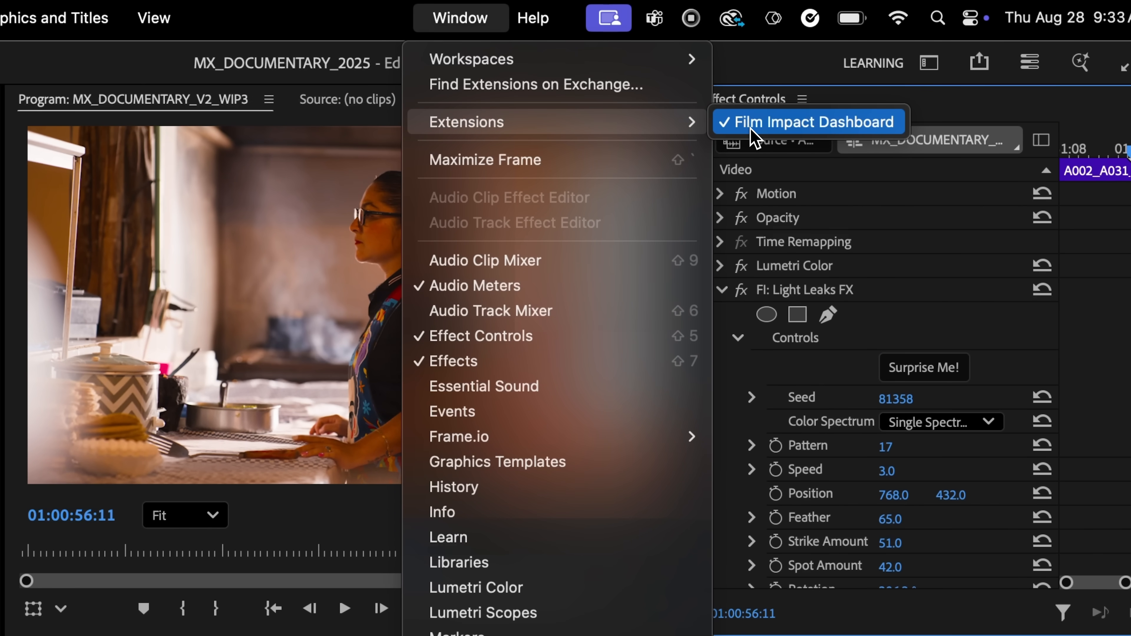
{"action": "left_click", "coordinate": [806, 121]}
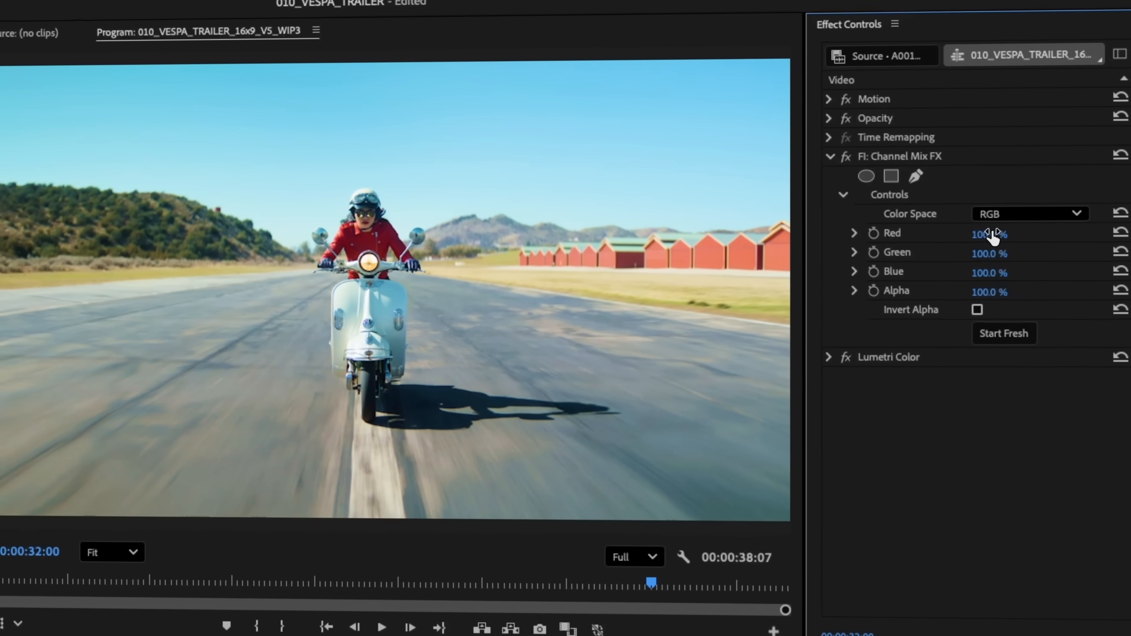
Step: Edit the Red value of the FI: Channel Mix FX effect
{"action": "left_click", "coordinate": [1027, 213]}
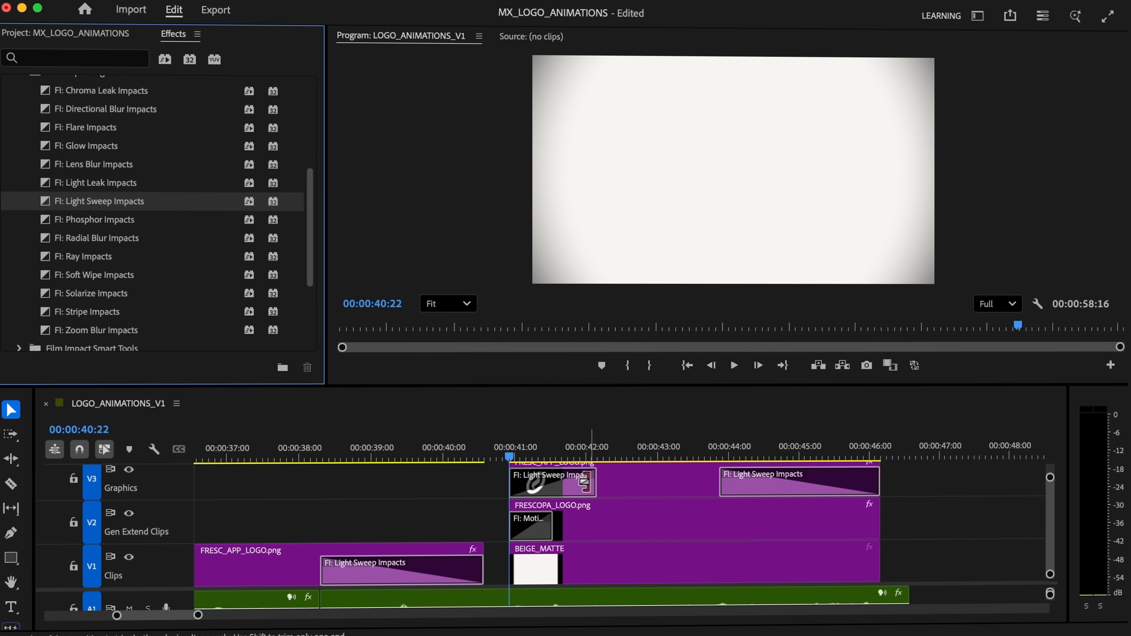
Step: Place Light Sweep Impacts on the logo clips and an animation transition on the DAY 1 limes shot
{"action": "left_click", "coordinate": [733, 365]}
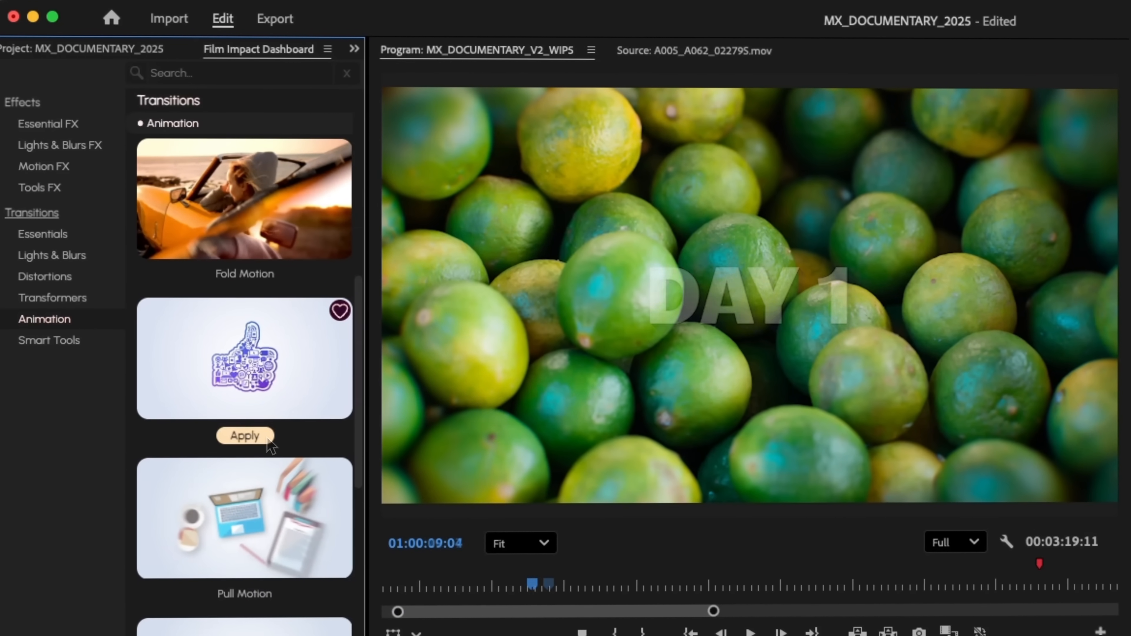
{"action": "left_click", "coordinate": [244, 436]}
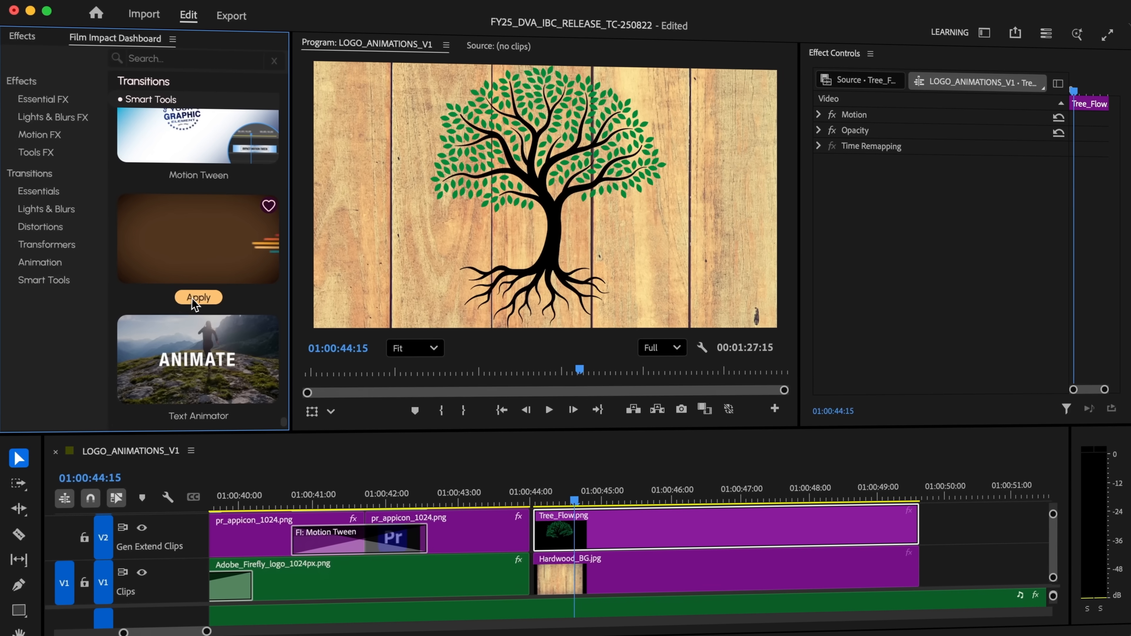
Step: Apply Shape Flow to the tree logo and review its Curve Graph settings
{"action": "left_click", "coordinate": [198, 297]}
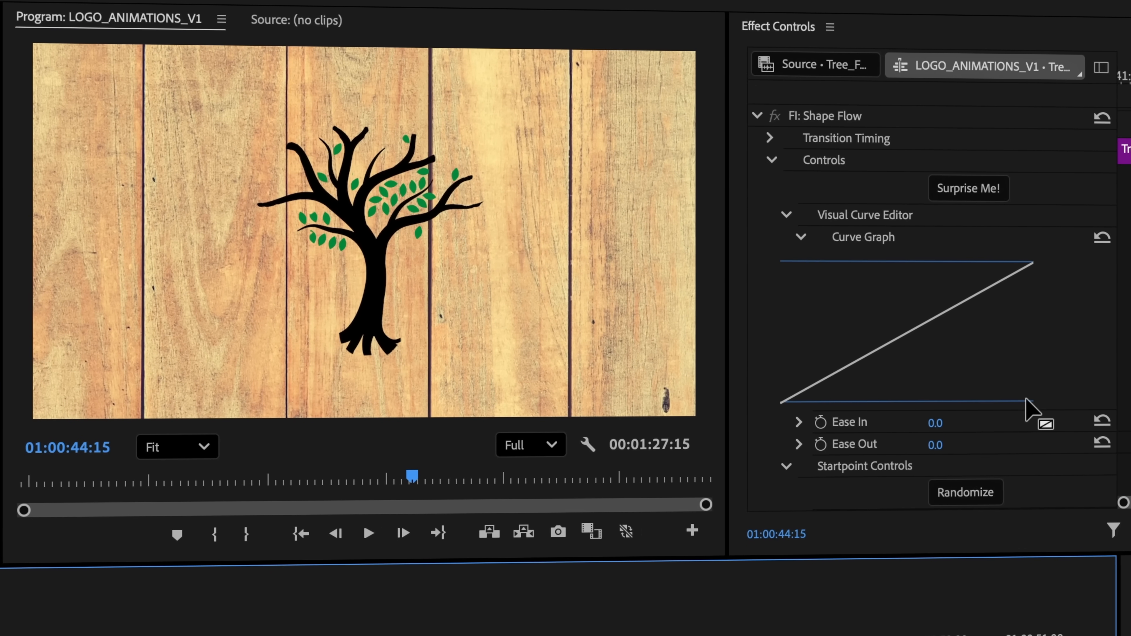
{"action": "scroll", "scroll_direction": "down", "scroll_amount": 3}
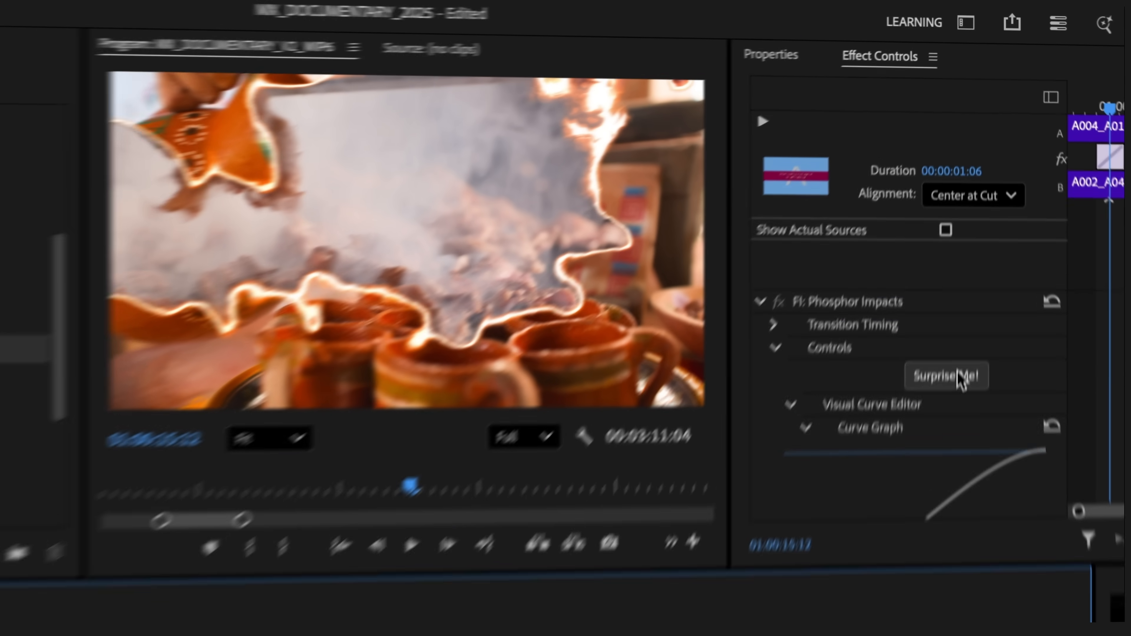
Step: Randomize the Phosphor Impacts seed with Surprise Me! for a fresh look
{"action": "left_click", "coordinate": [945, 376]}
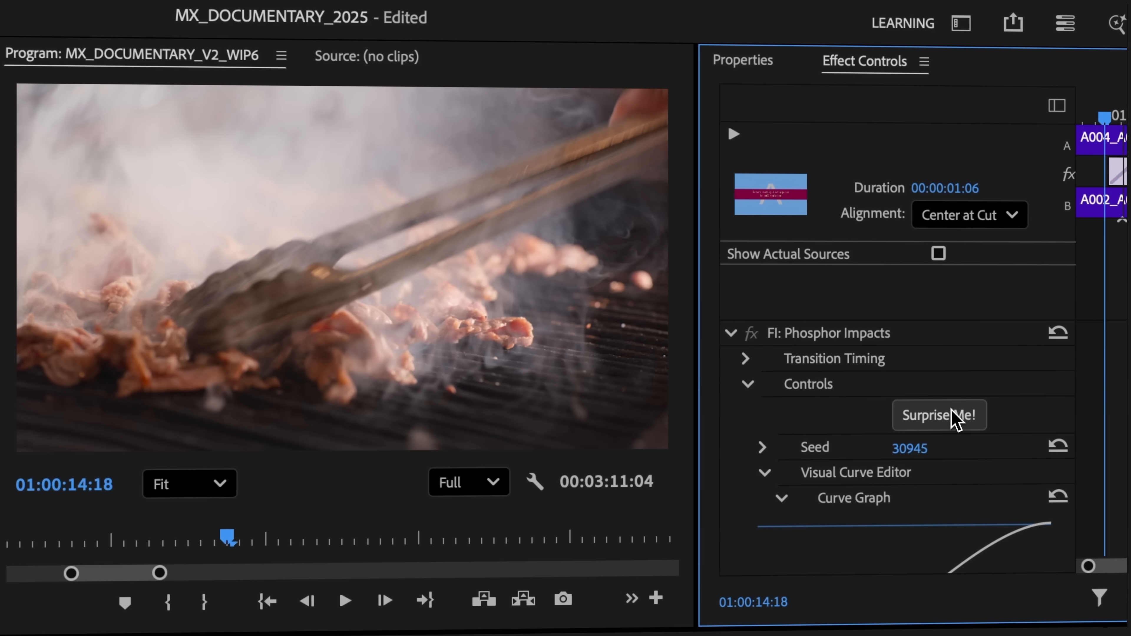